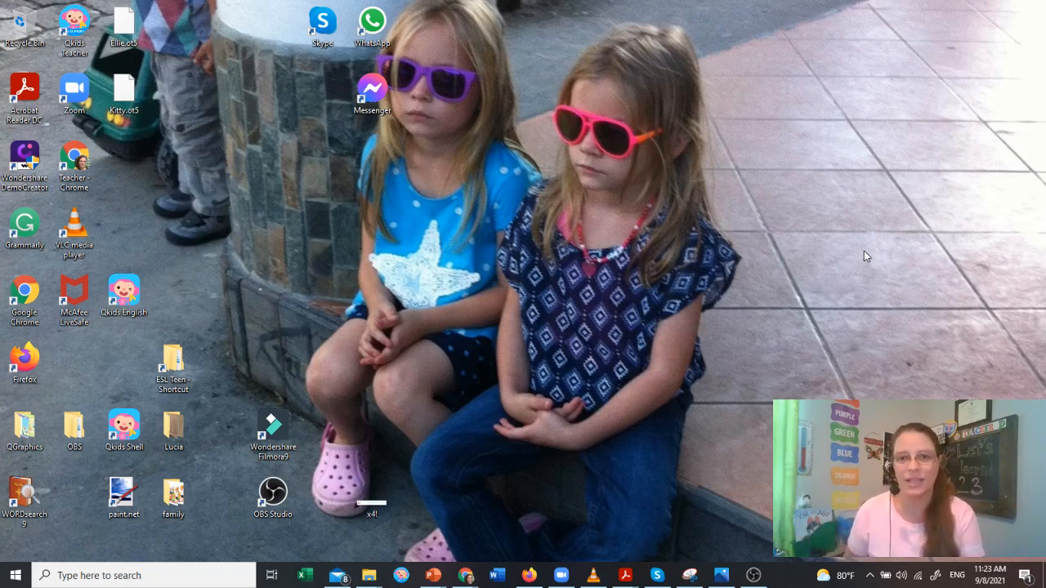
mouse_move(621, 485)
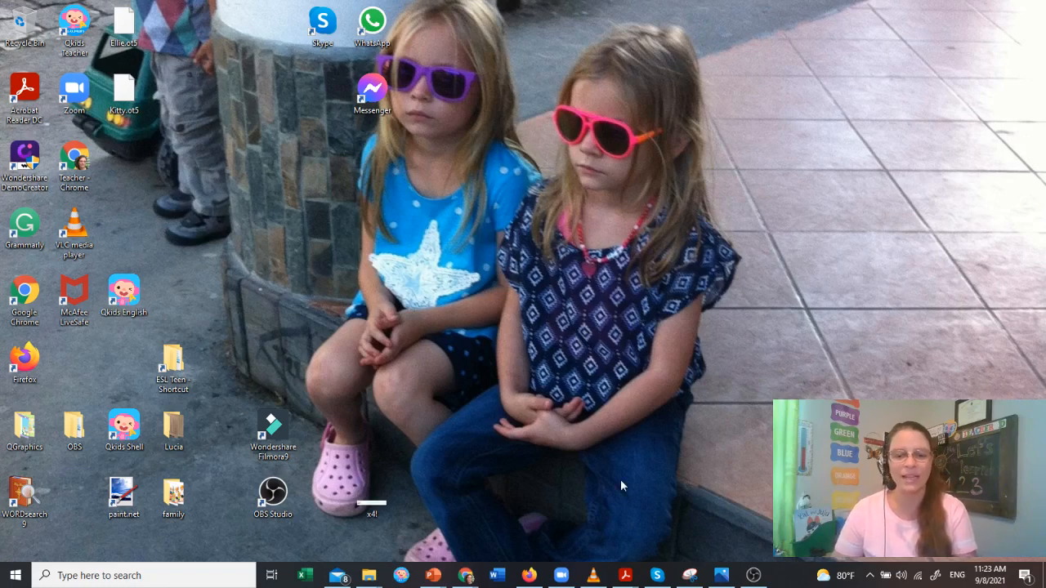
mouse_move(633, 466)
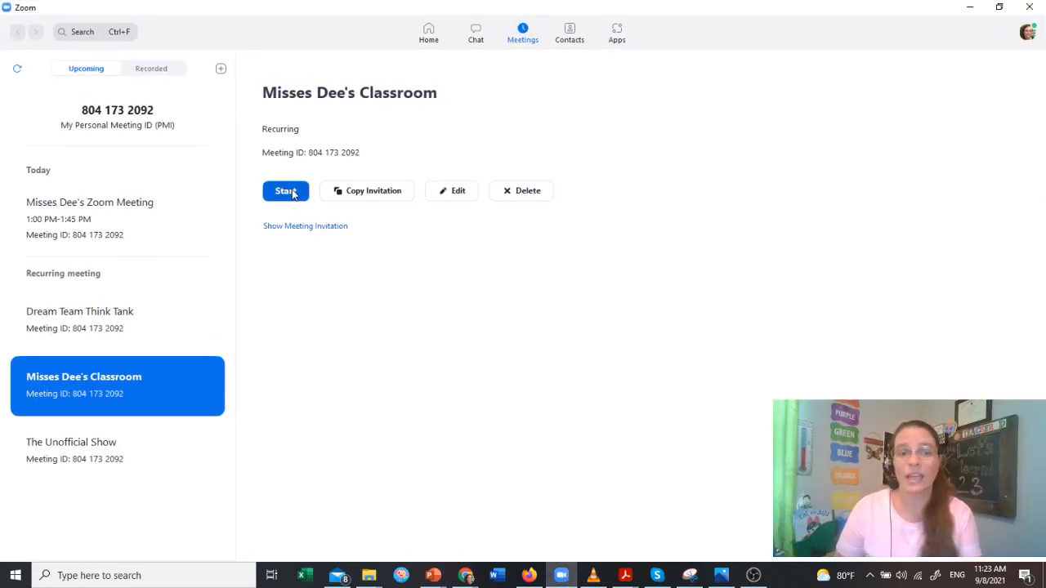
Start the recurring 'Misses Dee's Classroom' meeting with computer audio and video off.
left_click(286, 190)
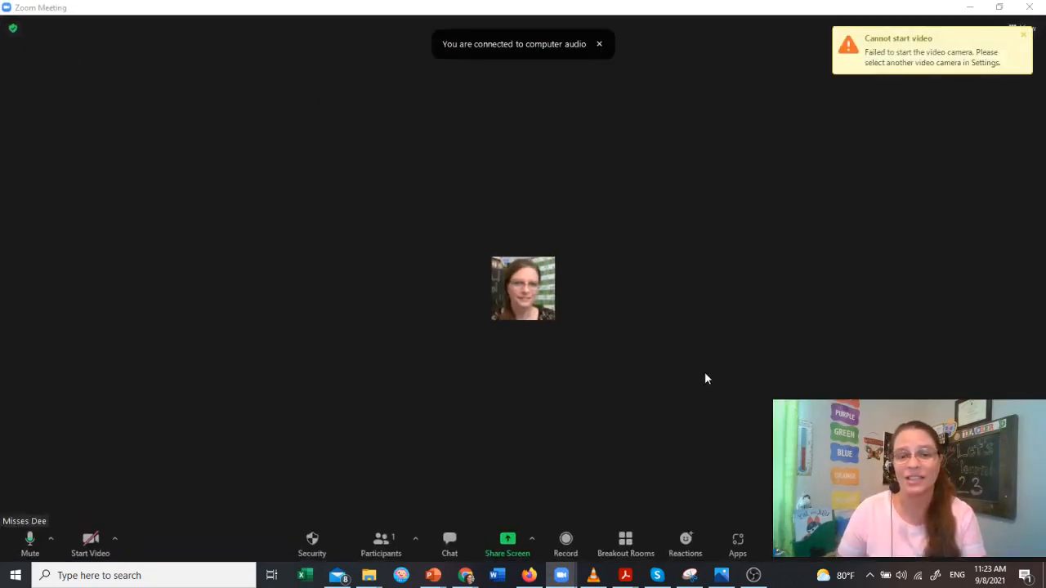
mouse_move(718, 373)
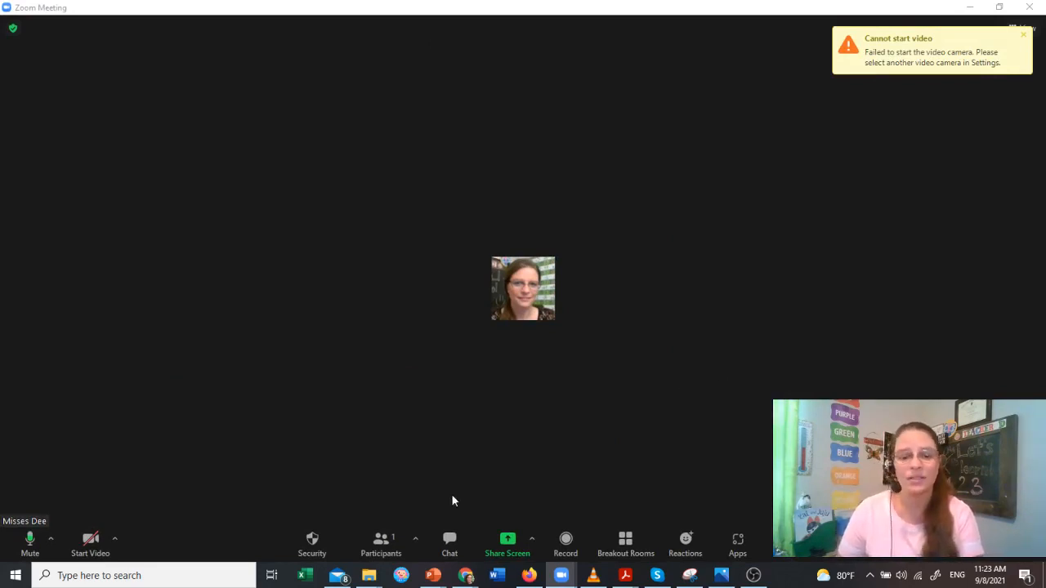
mouse_move(625, 539)
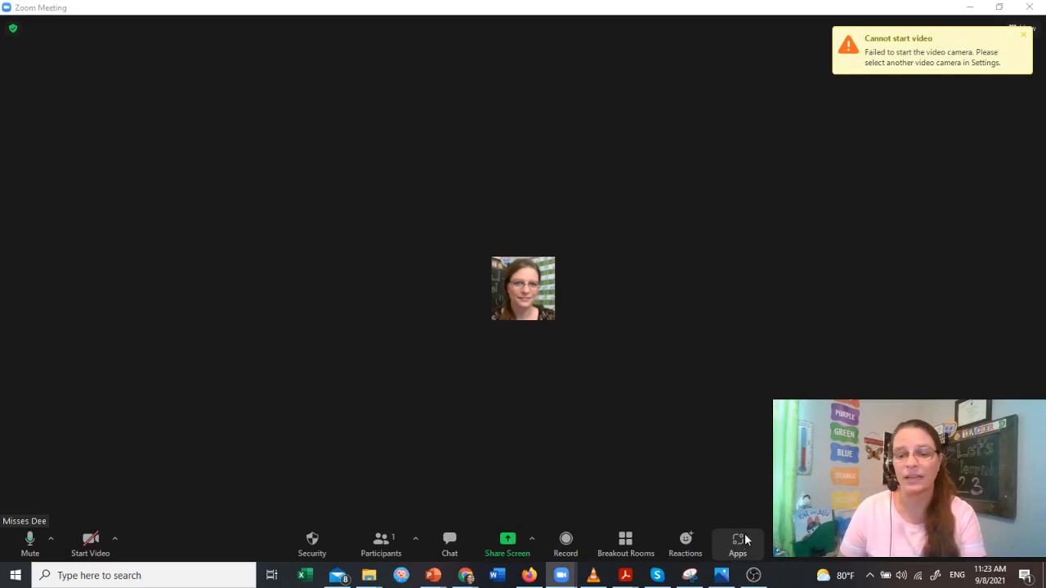
mouse_move(735, 443)
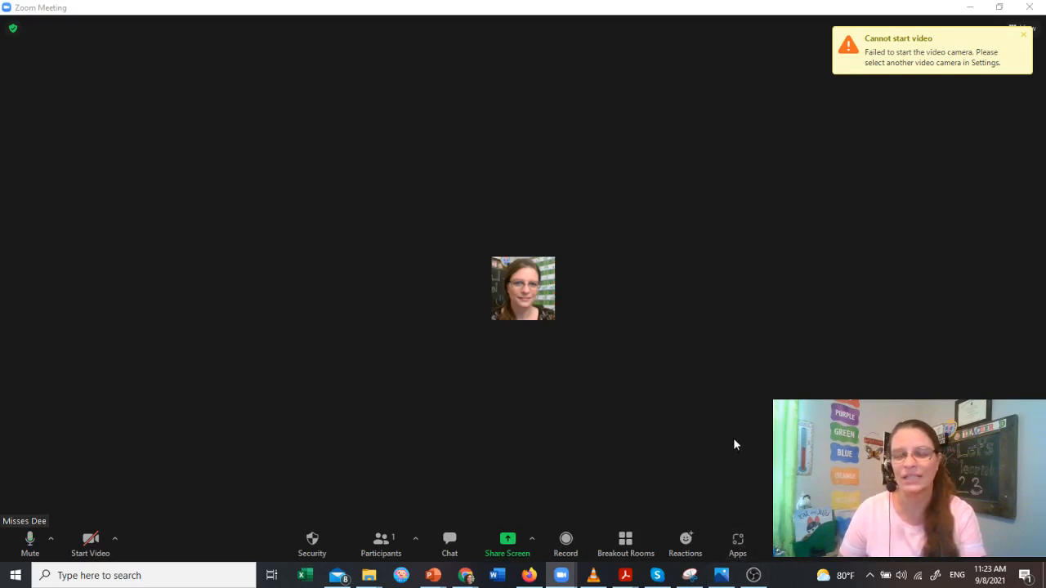
Show the meeting Apps panel's Discover list with Heads Up!, Kahoot!, Miro and Timer.
left_click(737, 544)
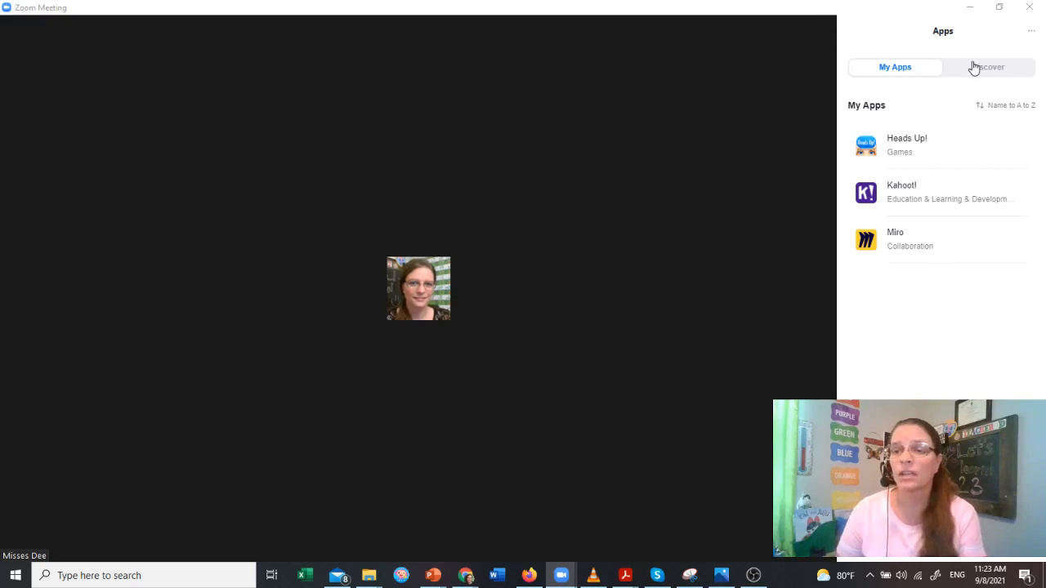
left_click(988, 67)
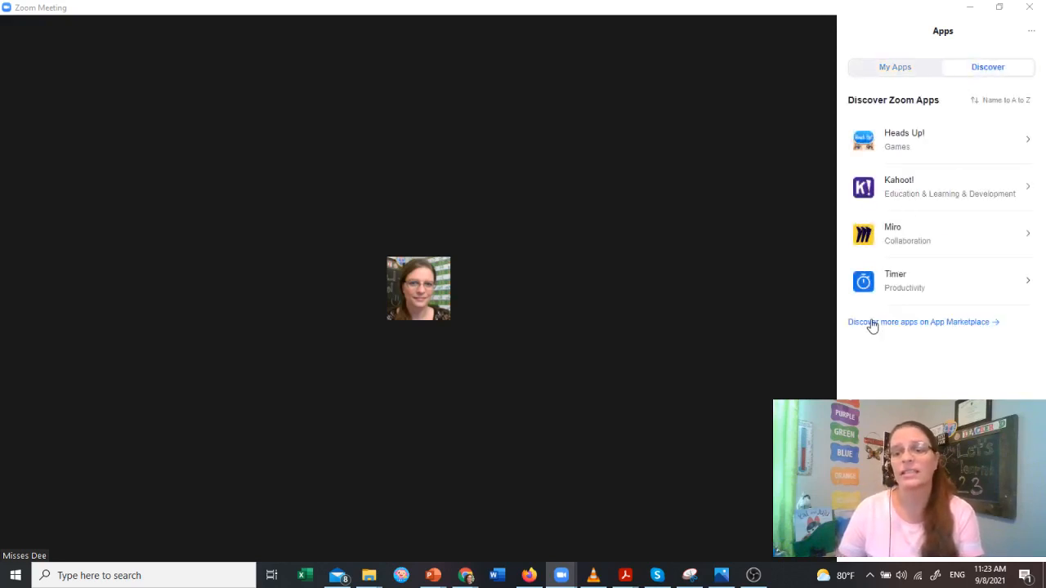
mouse_move(933, 327)
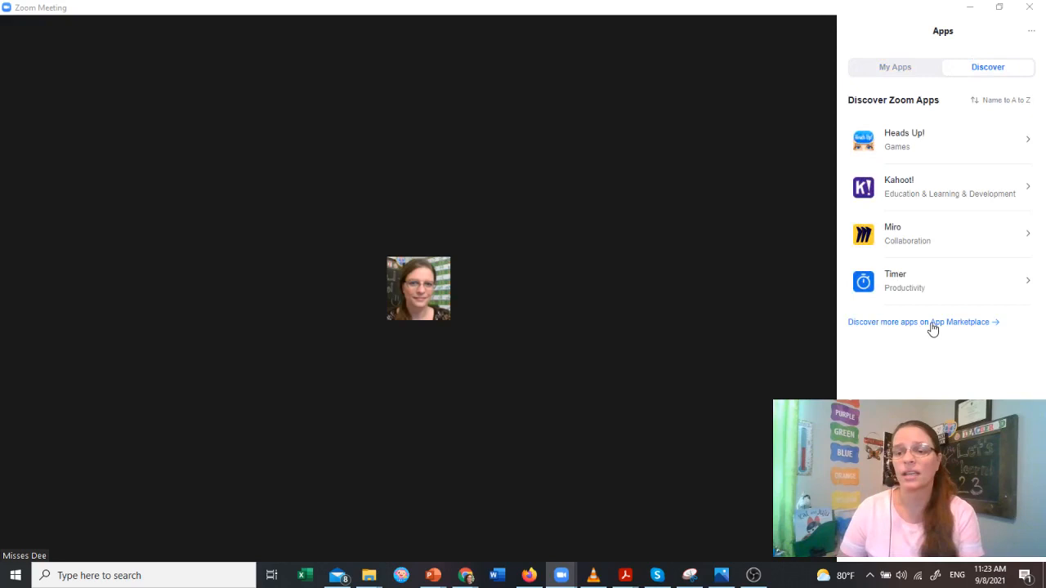
Open App Marketplace full-window and scroll the Zoom Apps category to the Timer app.
left_click(918, 322)
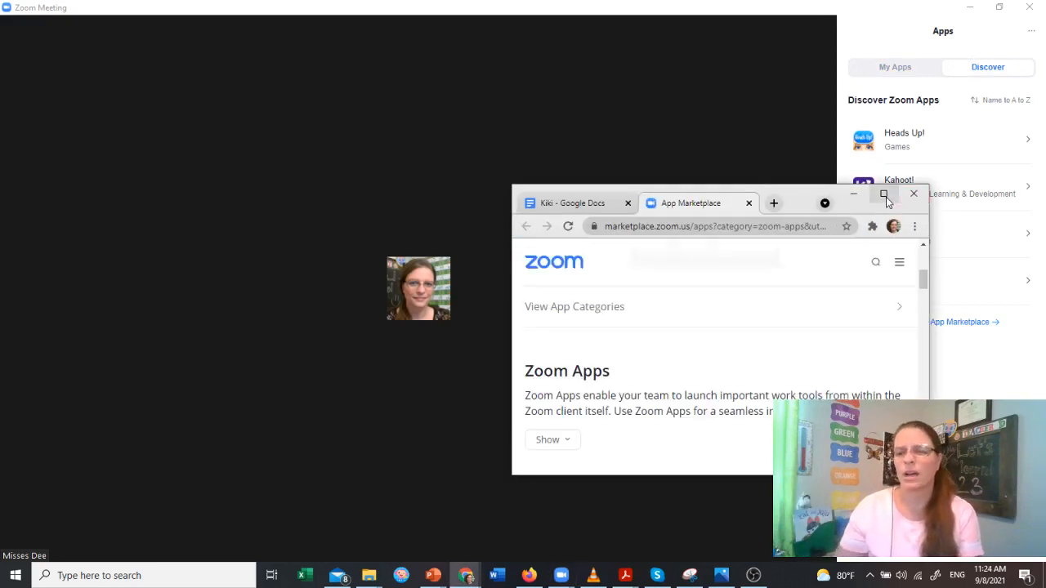
mouse_move(884, 195)
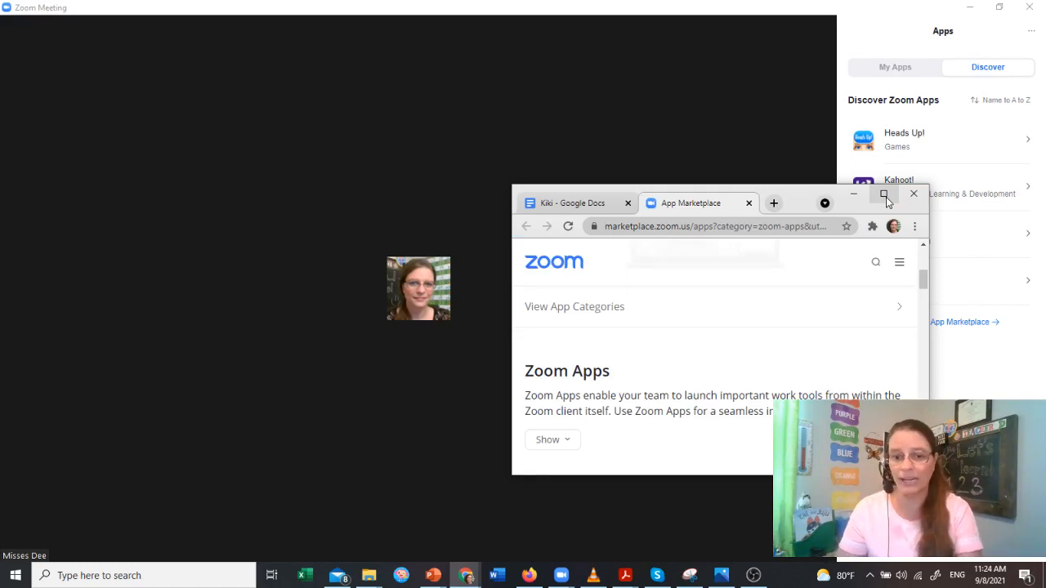
left_click(884, 196)
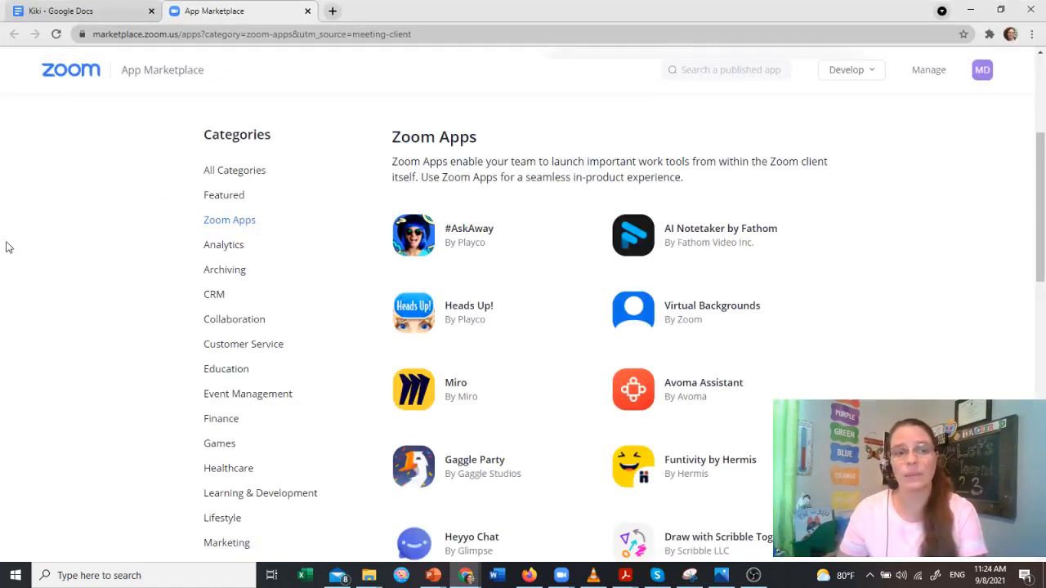
scroll("down", 3)
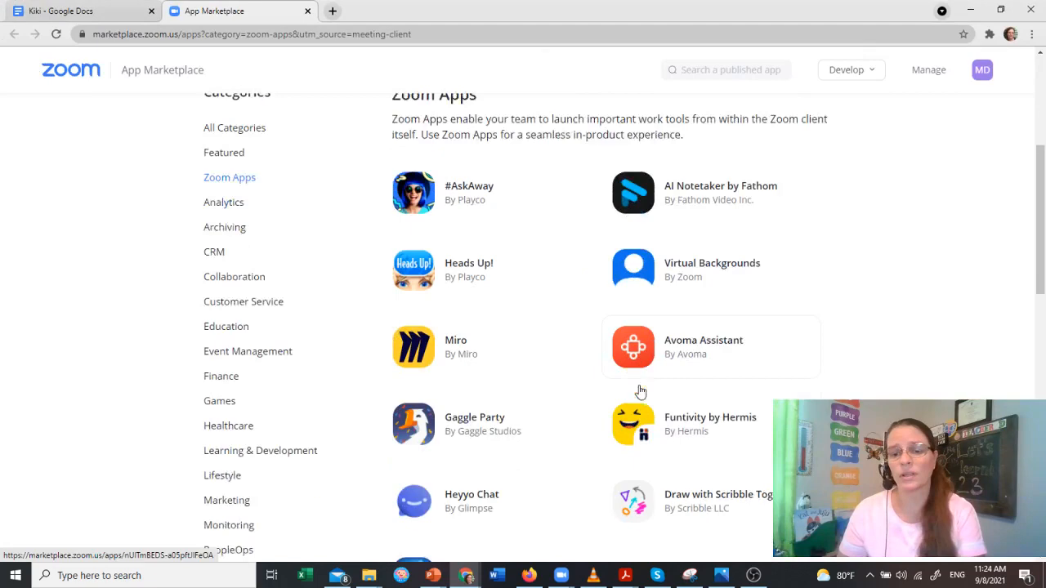
scroll("down", 3)
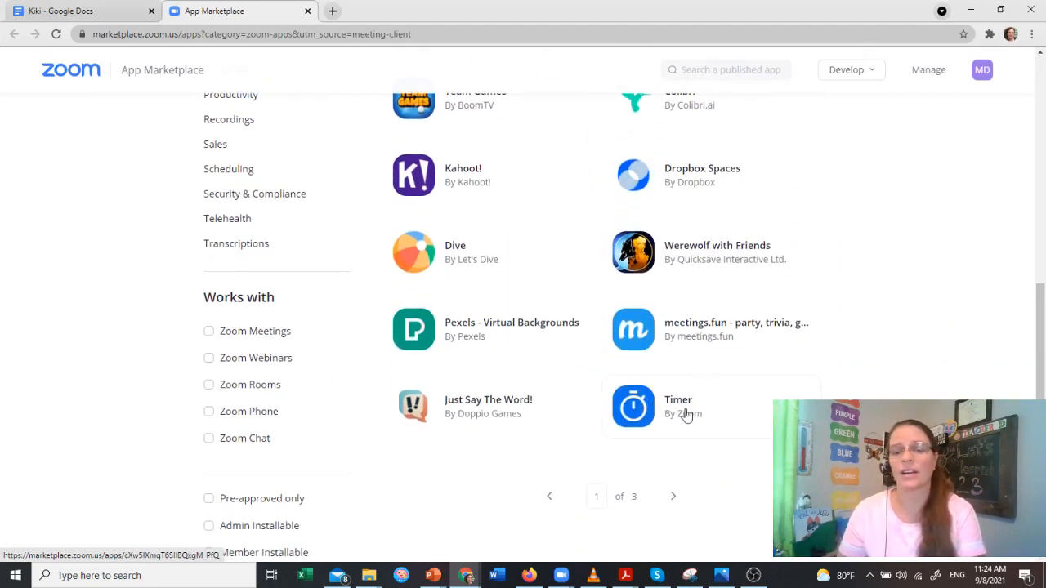
scroll("up", 3)
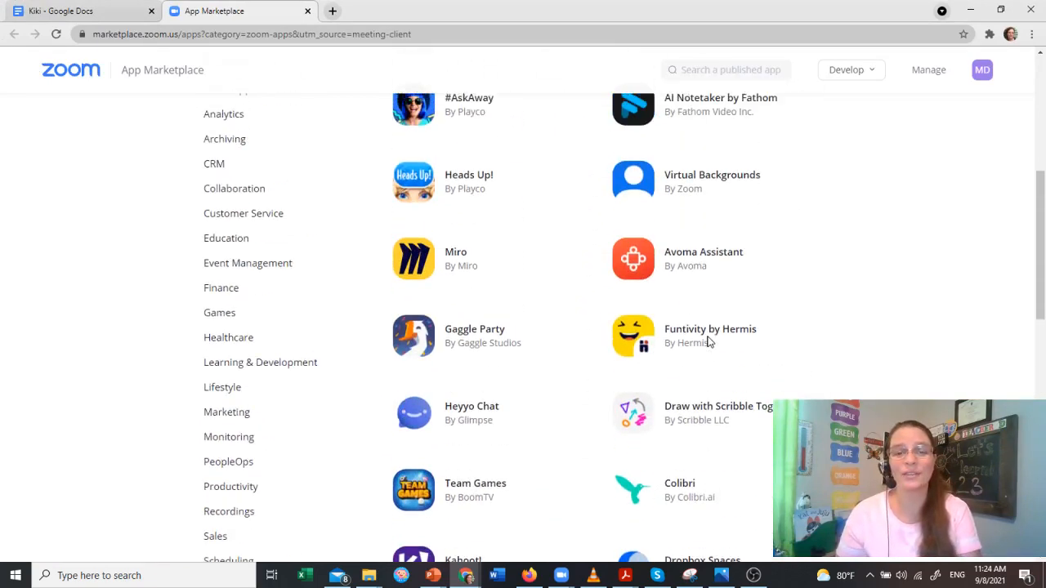
scroll("up", 3)
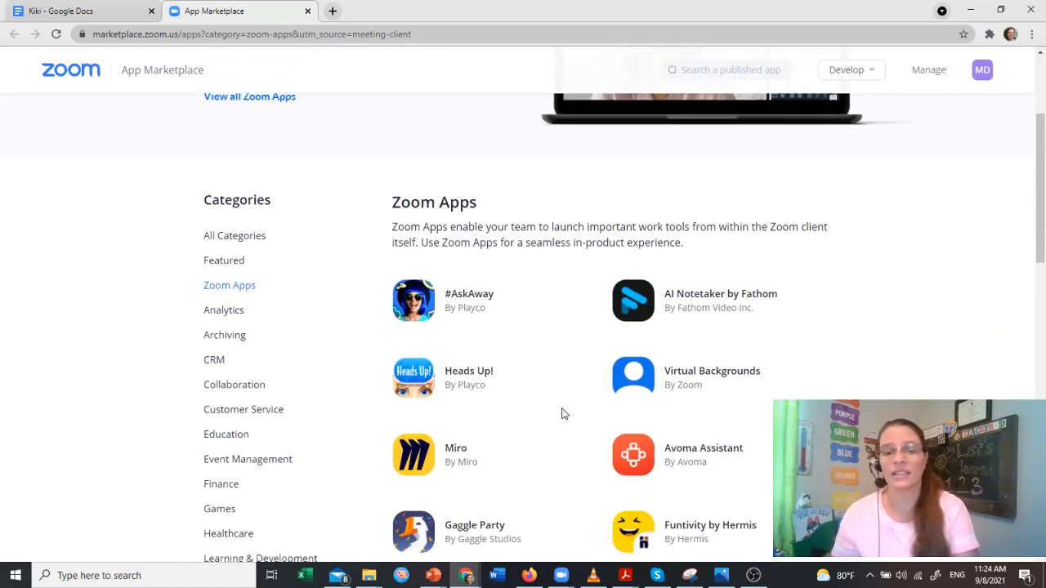
scroll("down", 3)
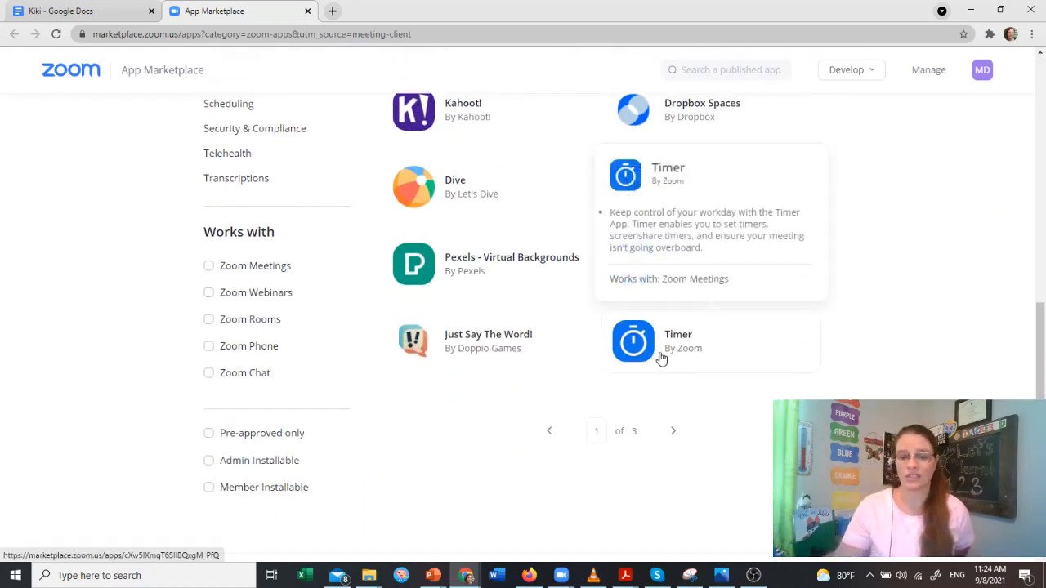
left_click(634, 341)
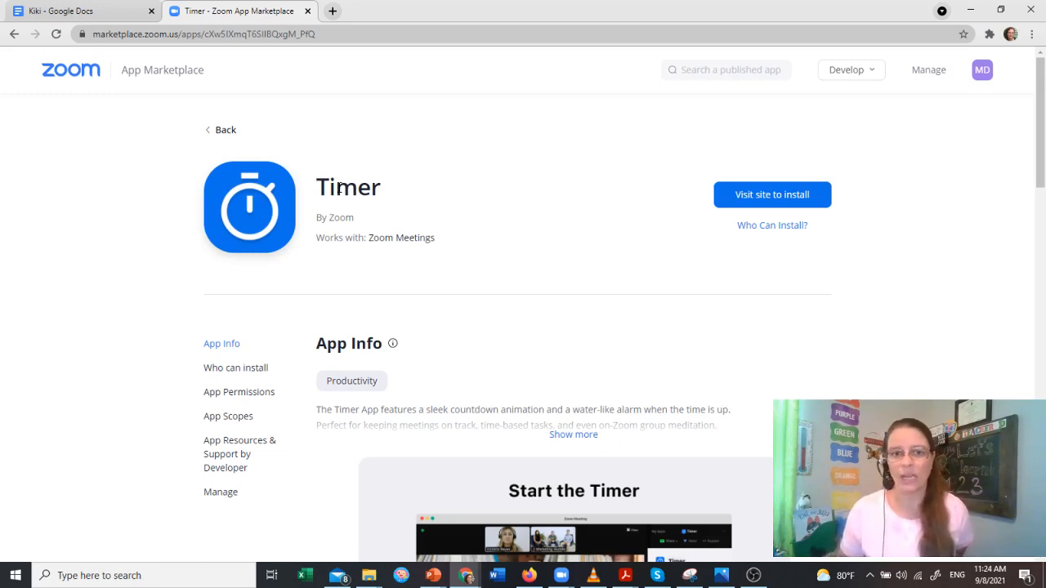
mouse_move(425, 207)
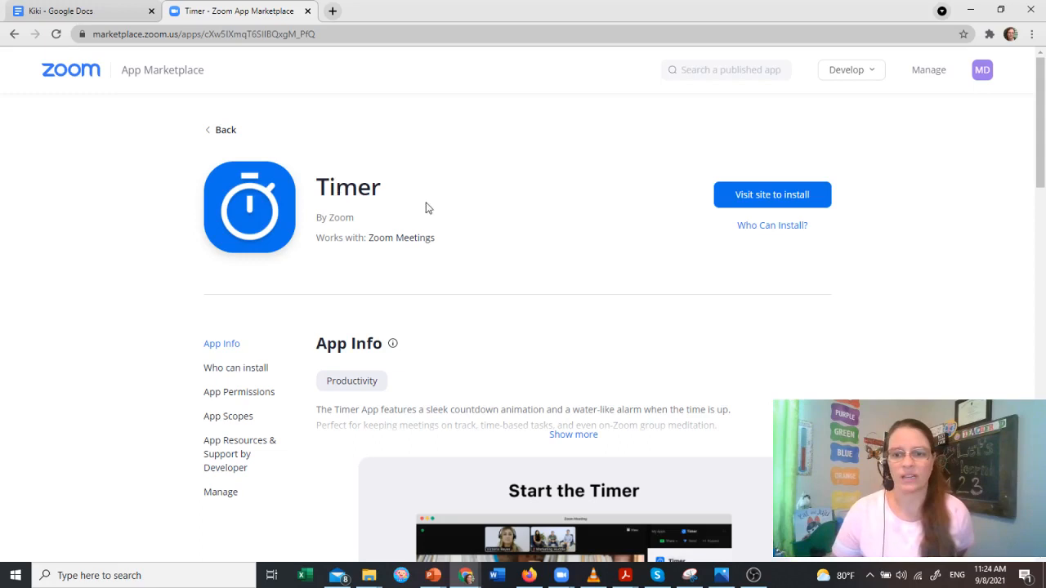
scroll("down", 3)
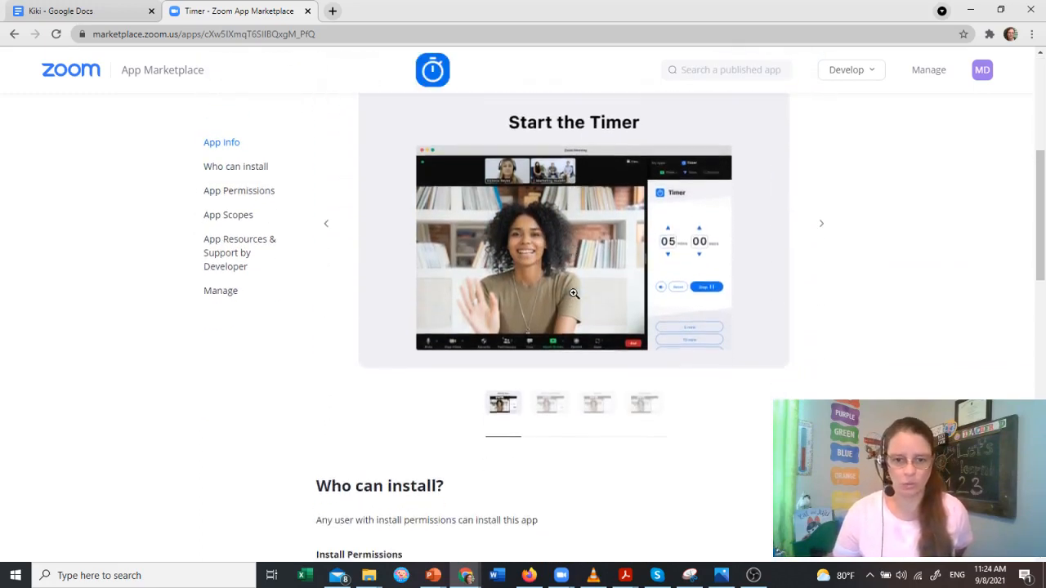
scroll("down", 3)
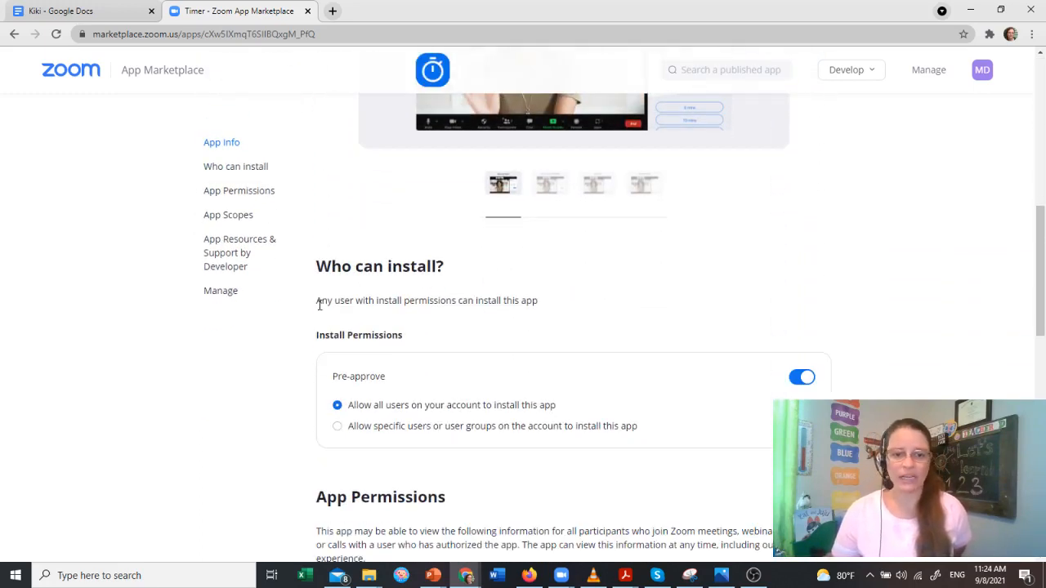
left_click(802, 377)
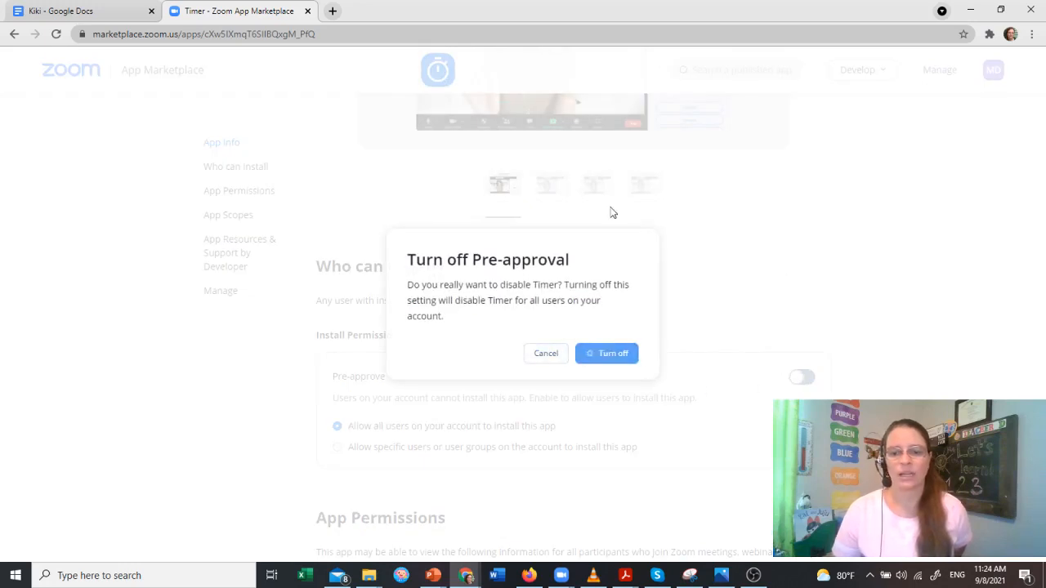
left_click(606, 353)
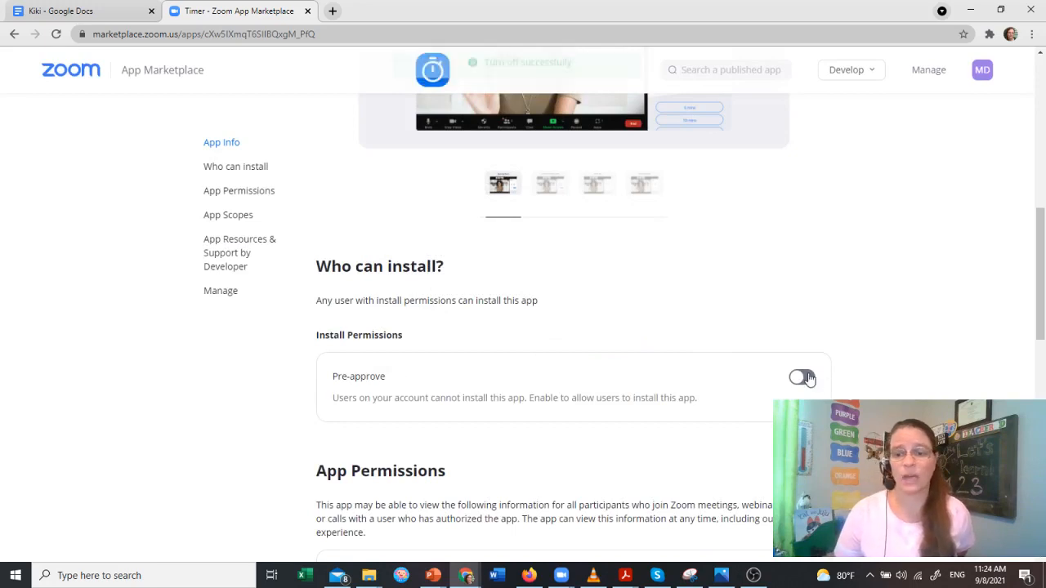
left_click(801, 377)
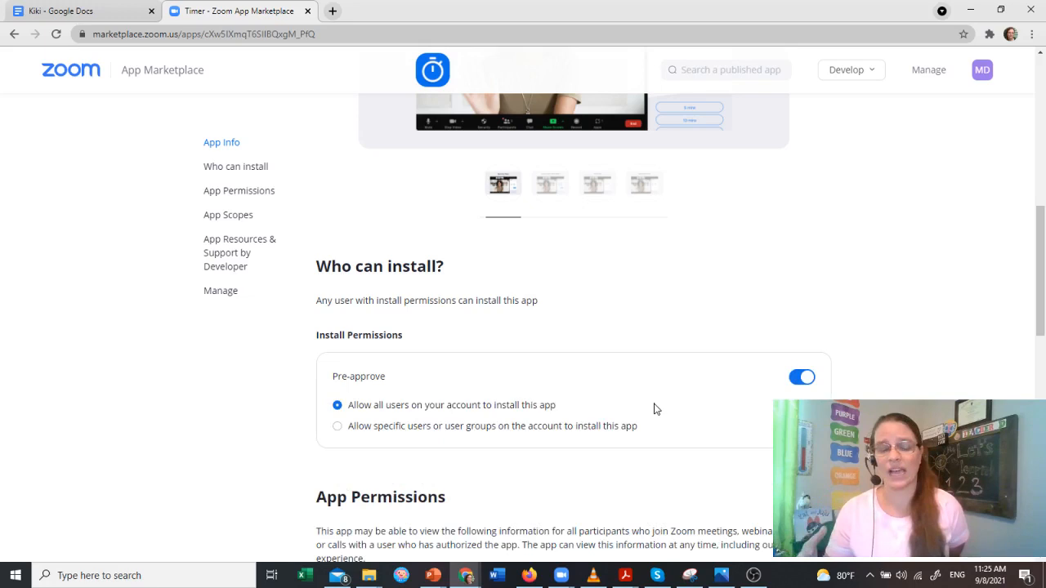
mouse_move(675, 412)
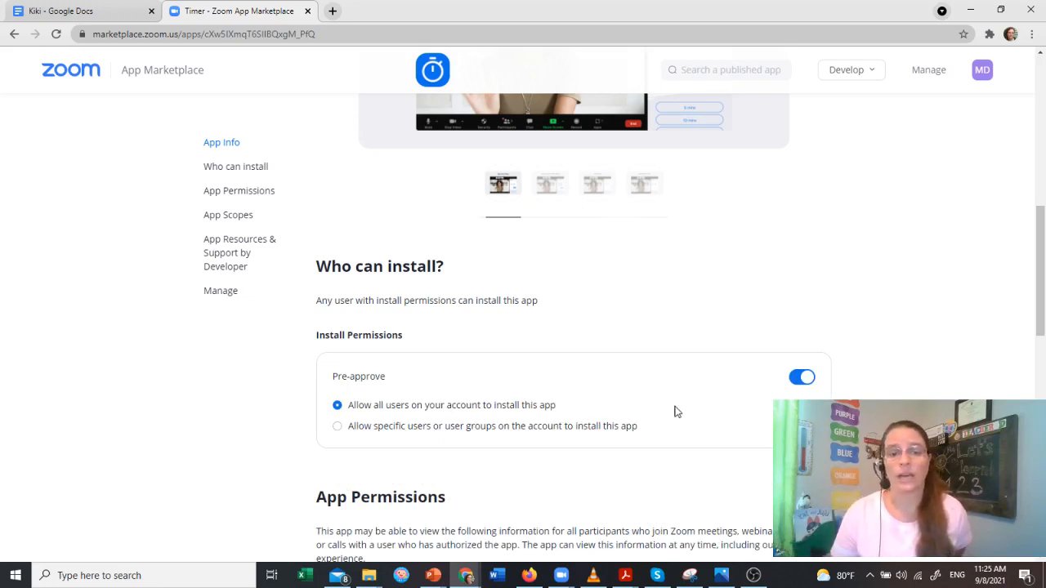
scroll("up", 3)
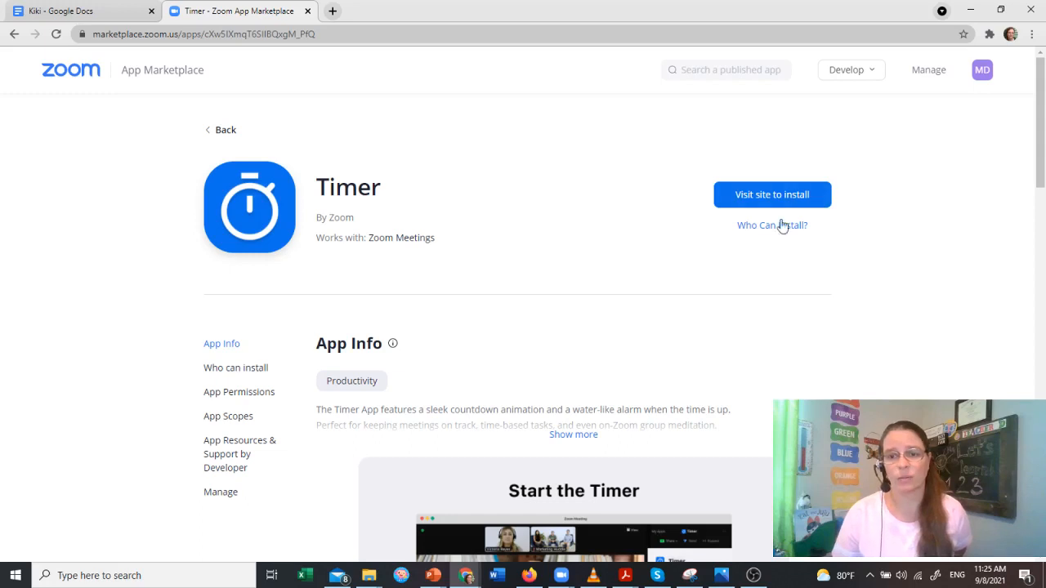
mouse_move(772, 195)
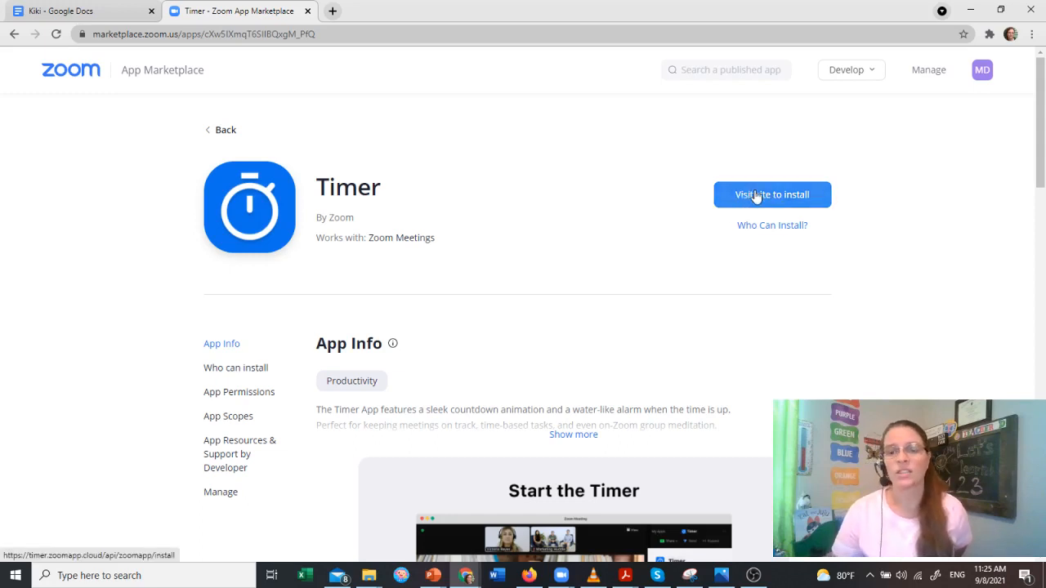
Install and authorize Timer, then launch the Zoom Meetings desktop app to open it.
left_click(771, 195)
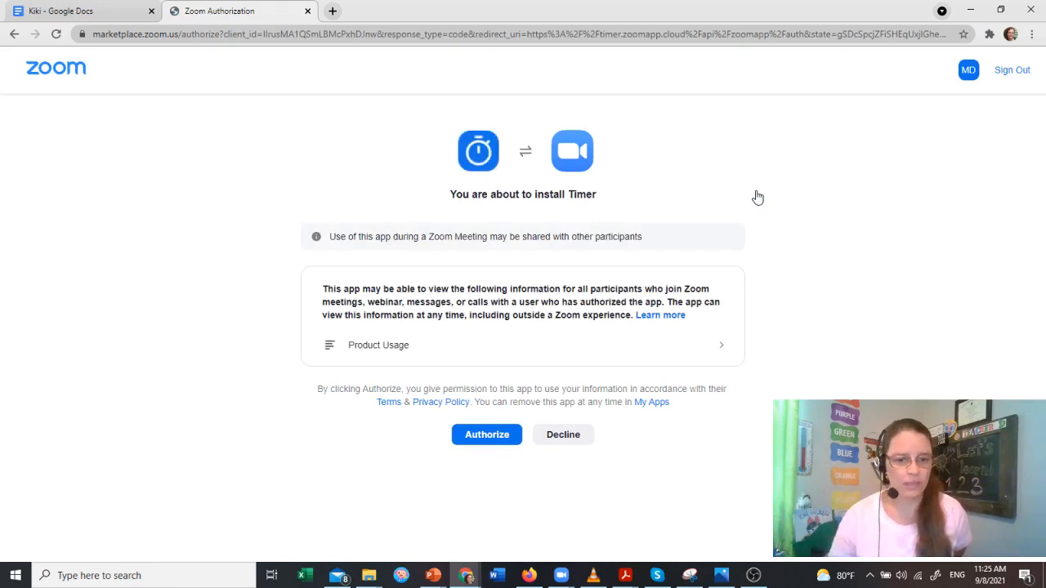
left_click(486, 434)
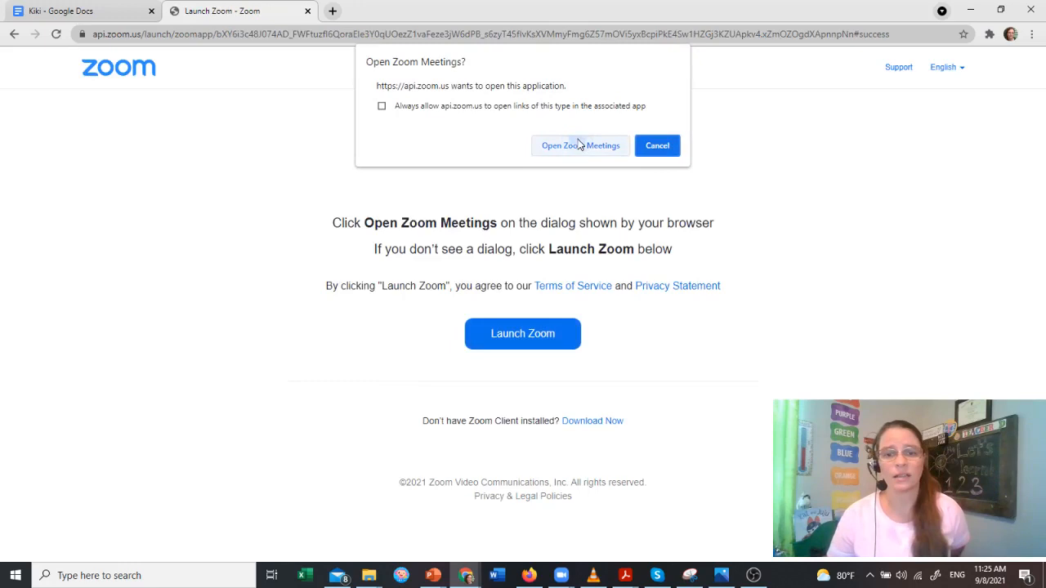
left_click(579, 146)
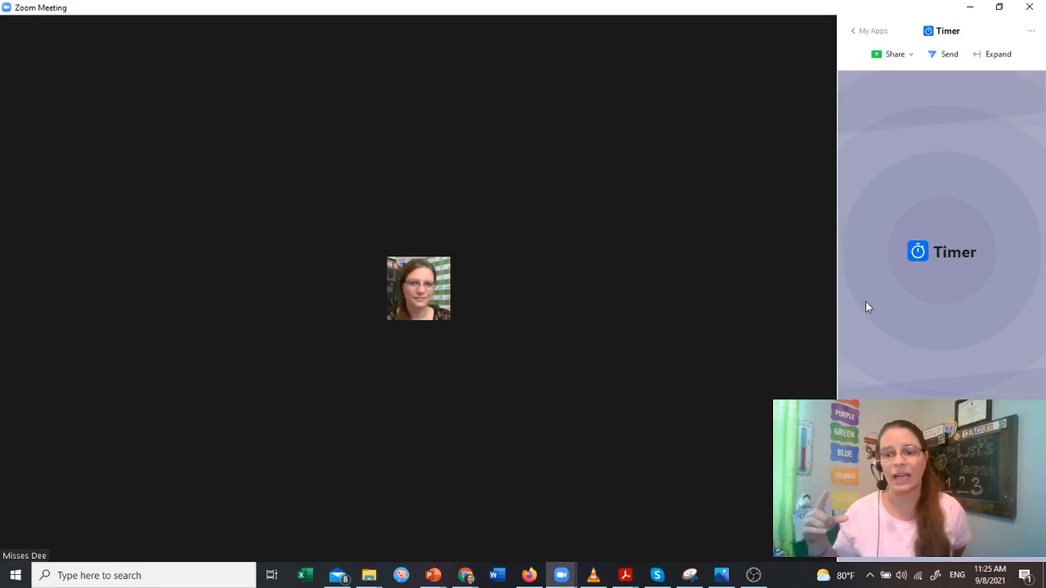
Set the Timer sidebar to 05 minutes and start the countdown.
left_click(941, 252)
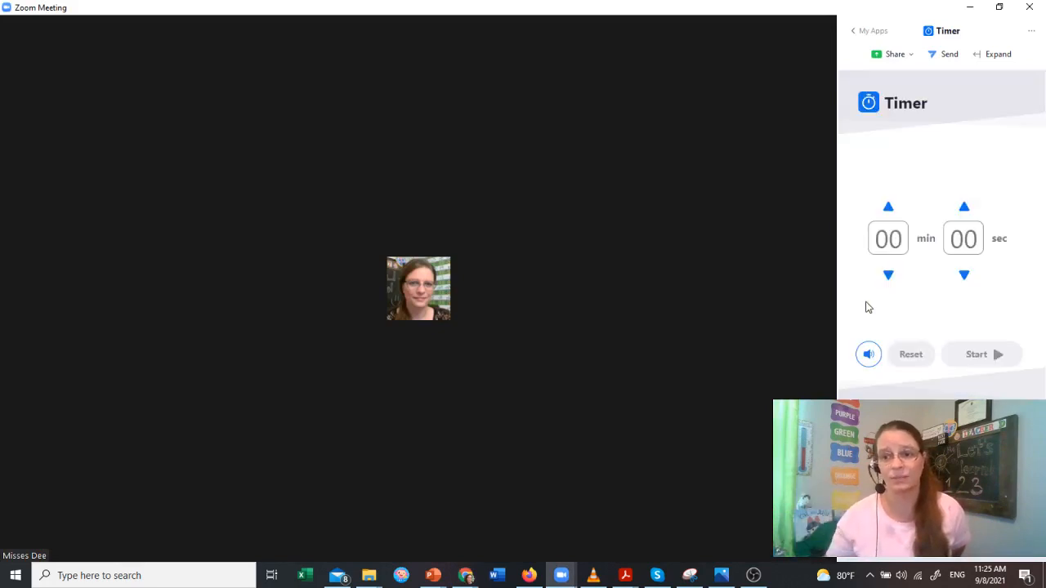
left_click(889, 238)
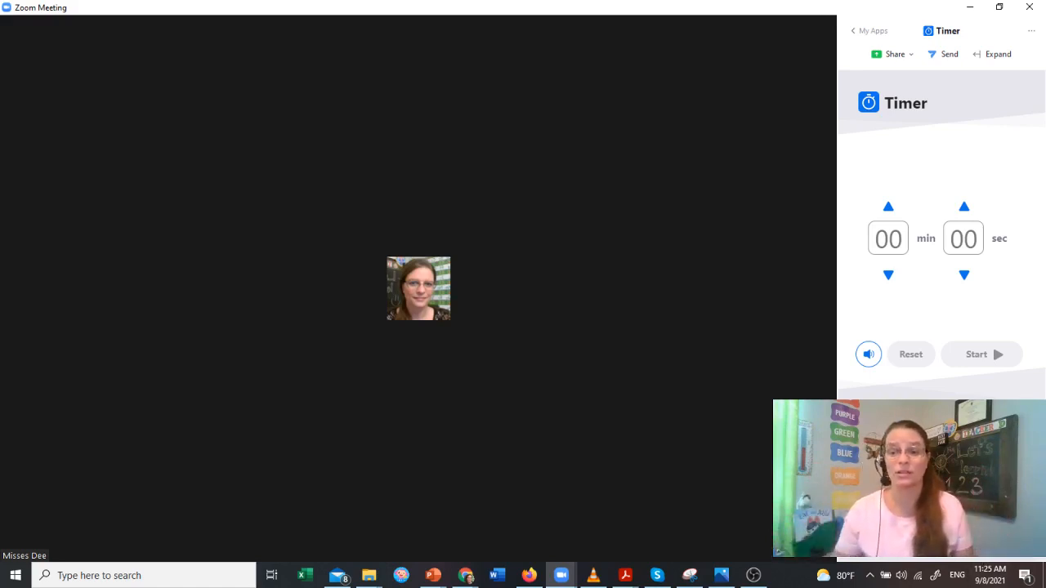
left_click(889, 206)
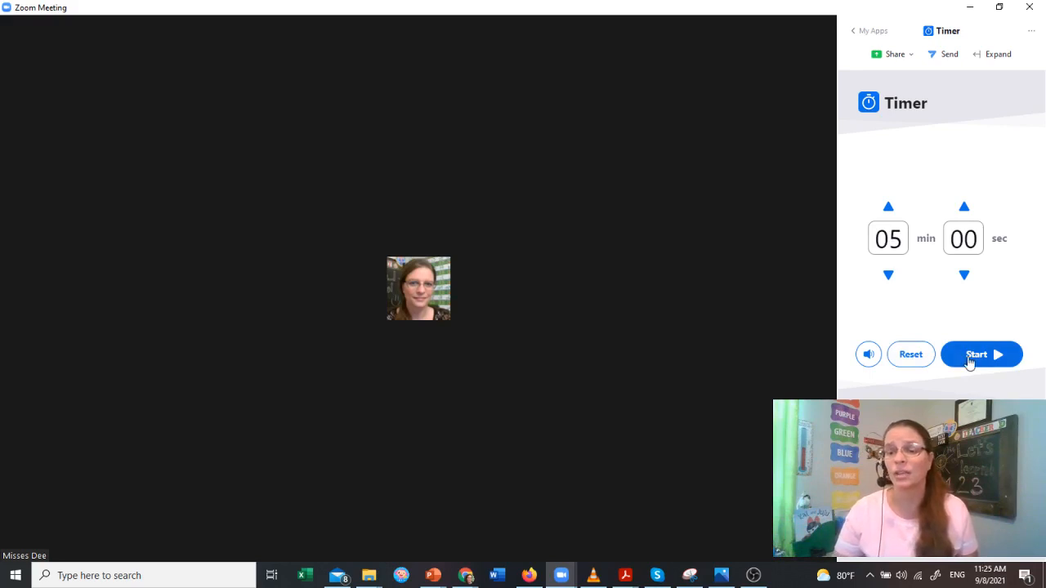
left_click(981, 354)
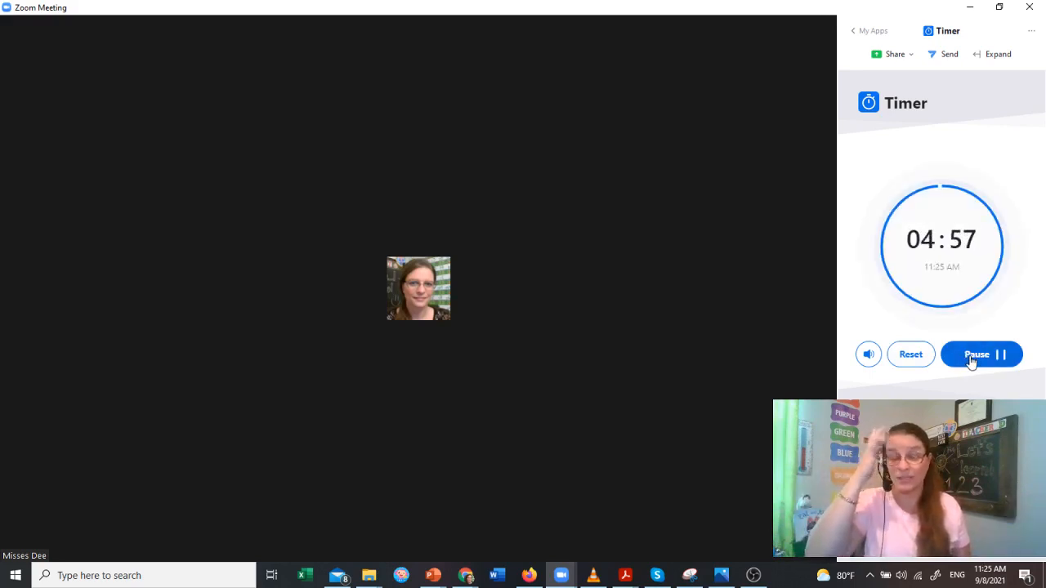
mouse_move(576, 407)
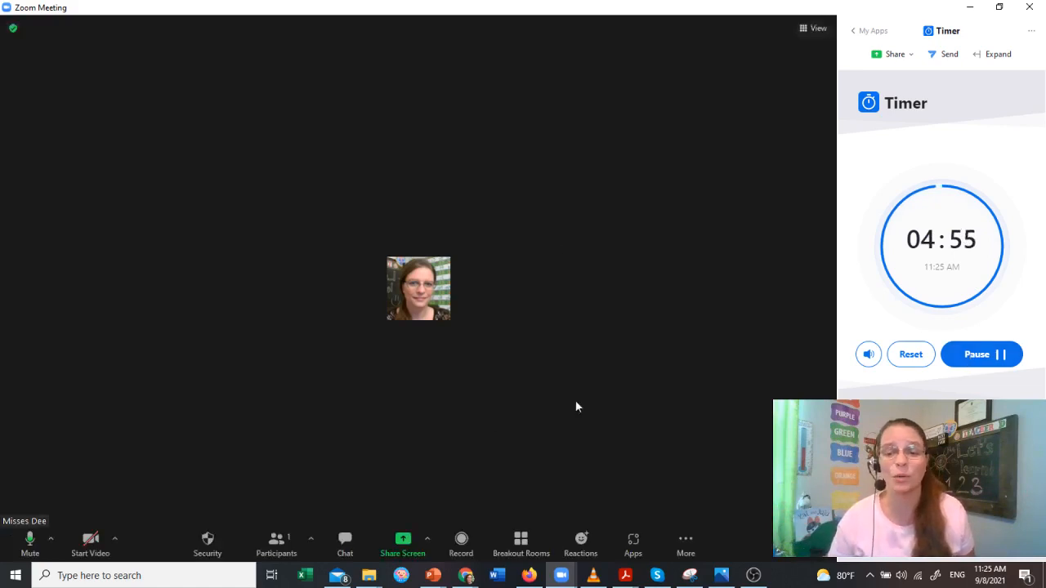
Return from the Timer panel to My Apps, showing Timer as opened.
left_click(869, 30)
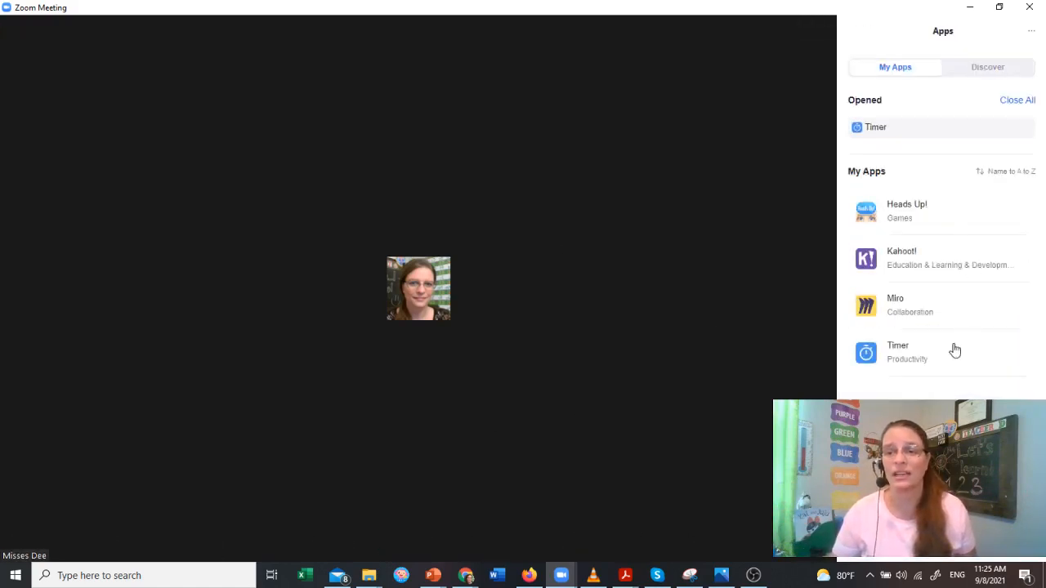
mouse_move(993, 132)
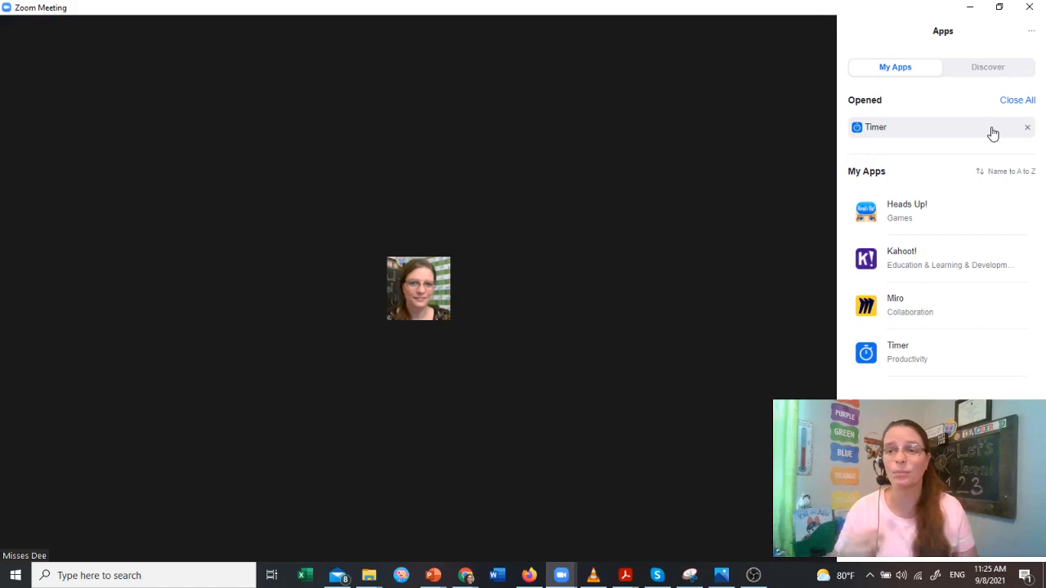